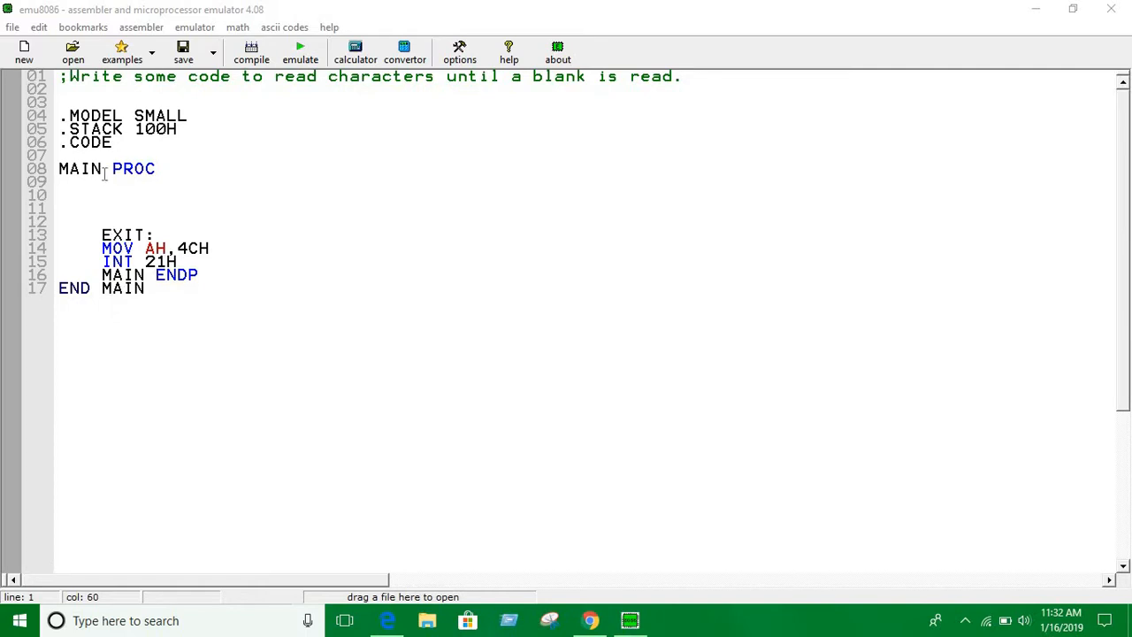
# Inside MAIN write MOV AH,1, the label L1: and INT 21H to read a character
pyautogui.click(293, 201)
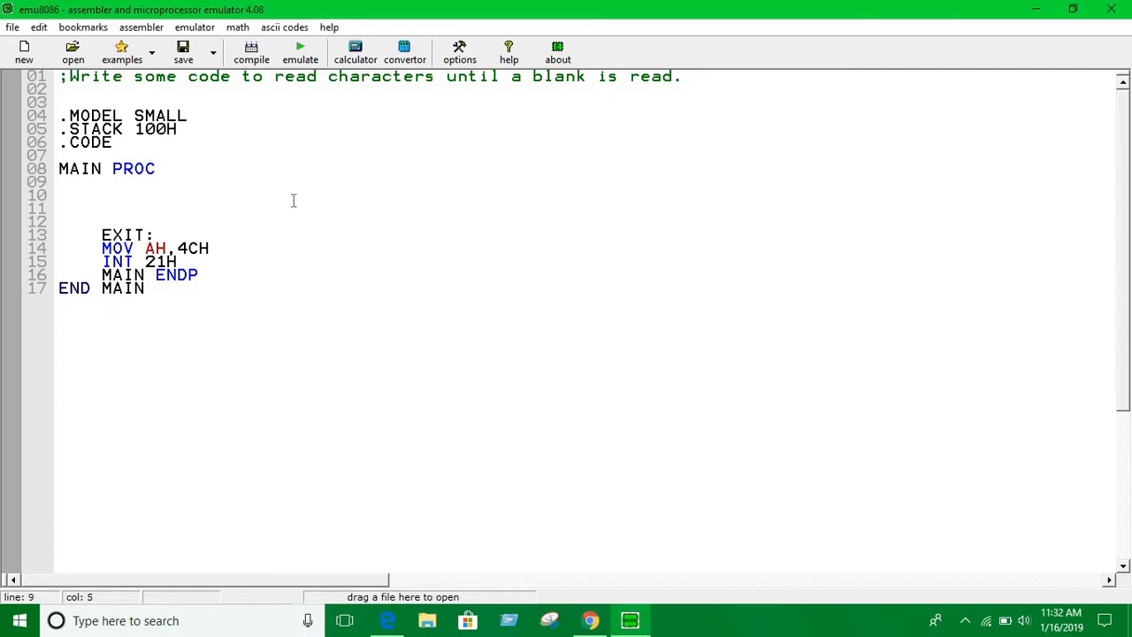
pyautogui.moveTo(298, 201)
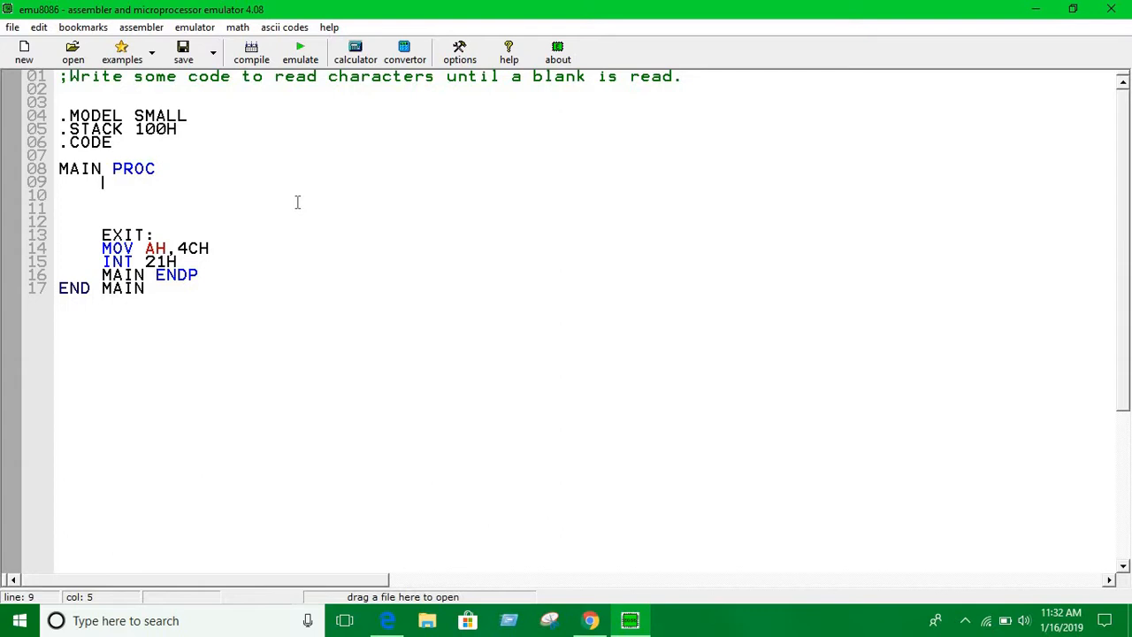
pyautogui.write('MOV')
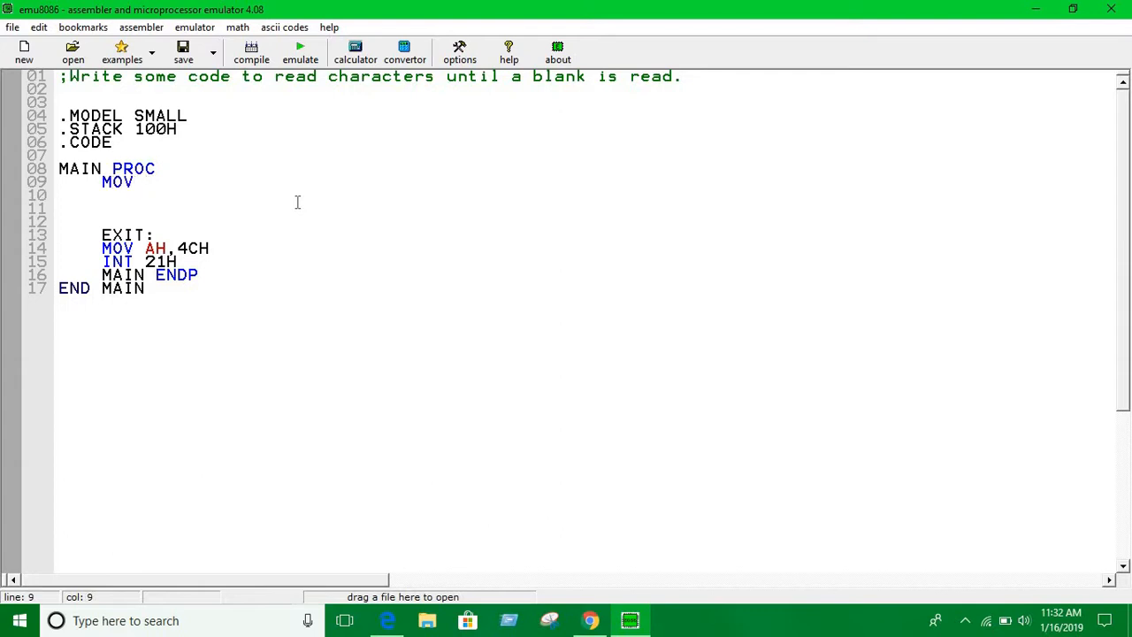
pyautogui.write('AH')
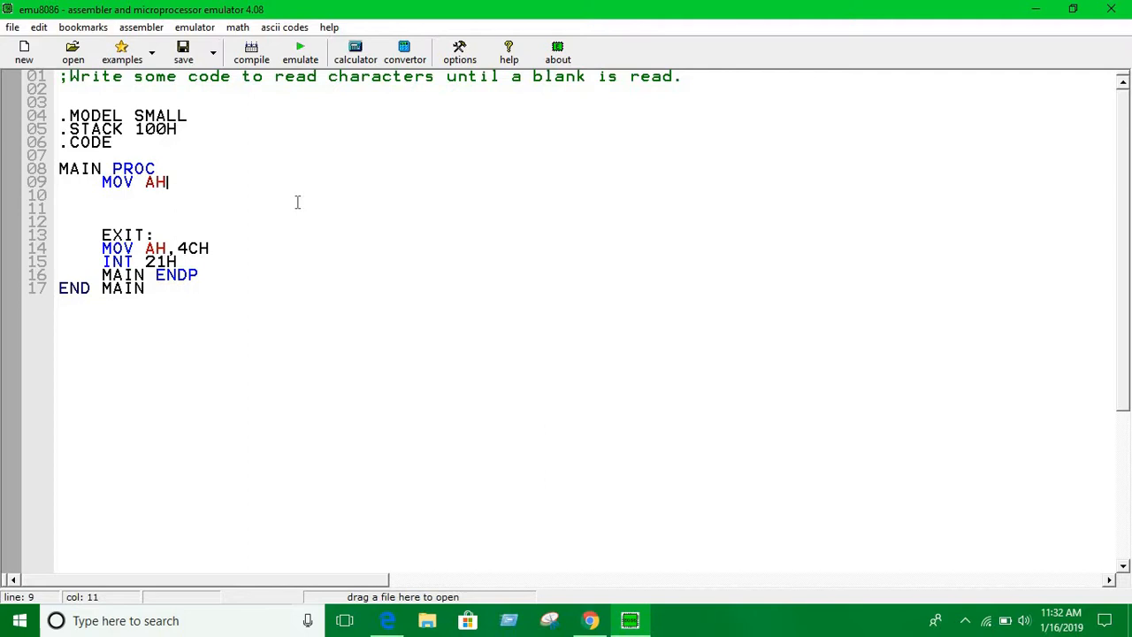
pyautogui.write(',1')
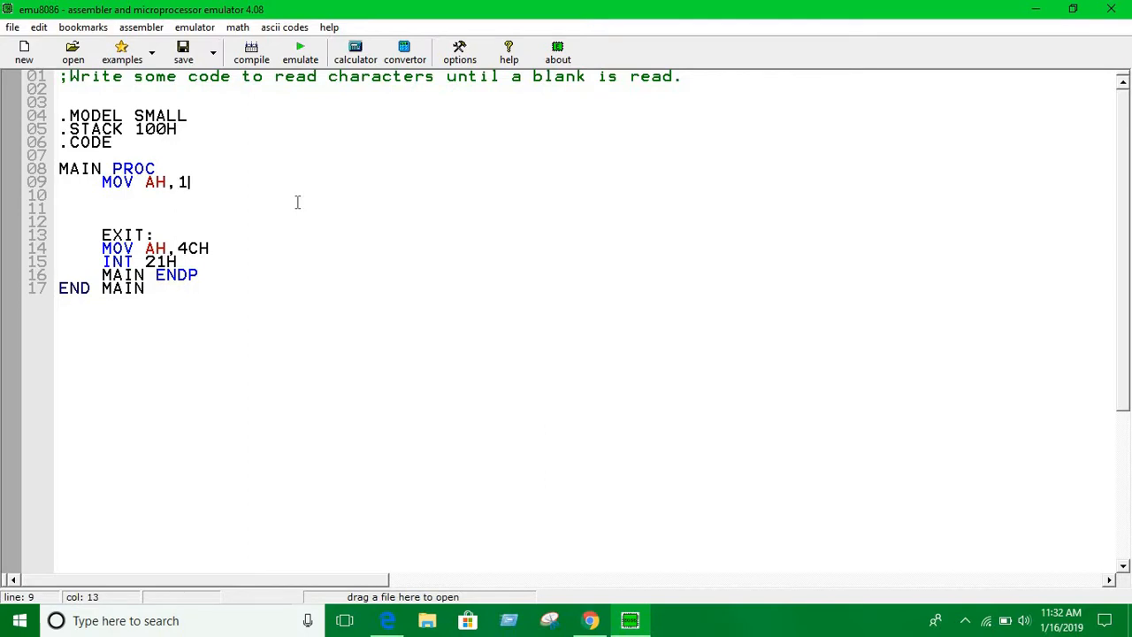
pyautogui.press('Enter')
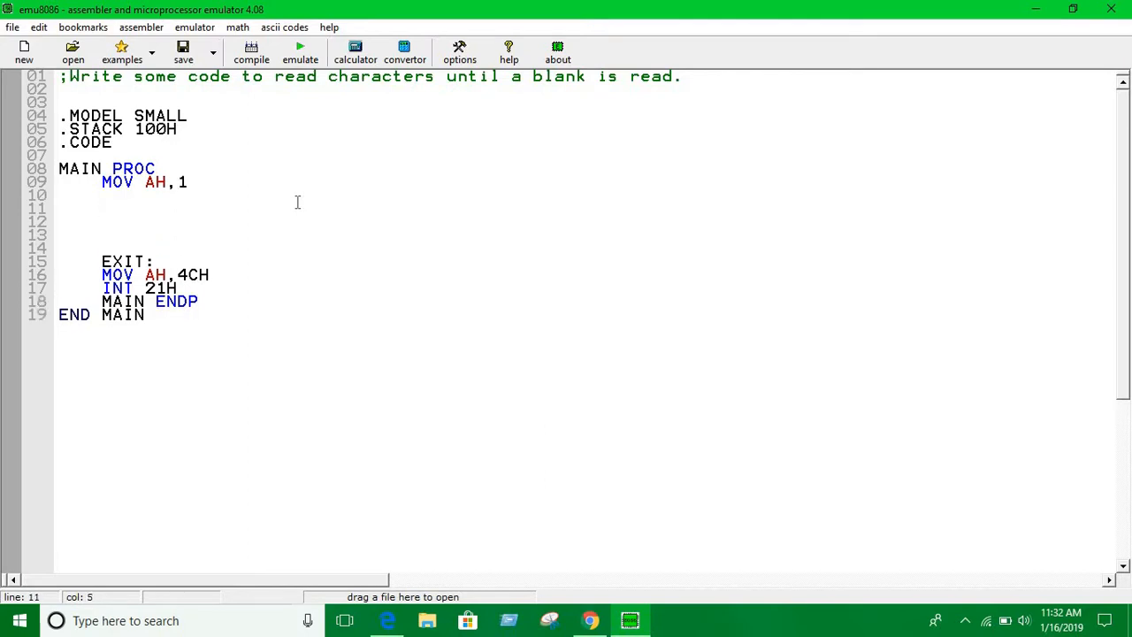
pyautogui.write('L')
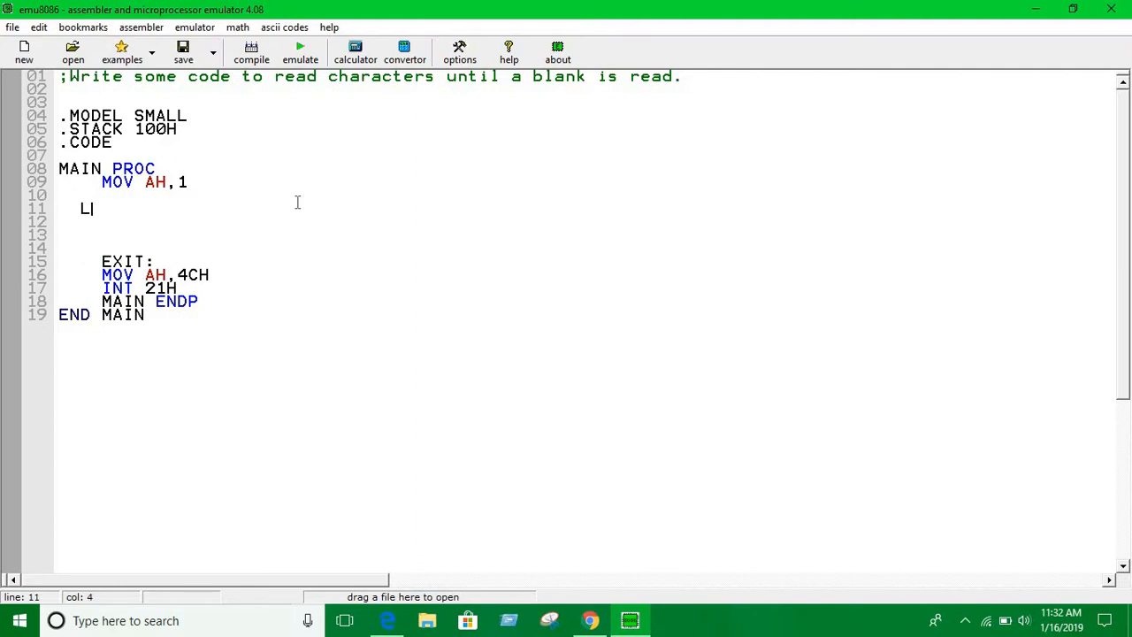
pyautogui.write('1:')
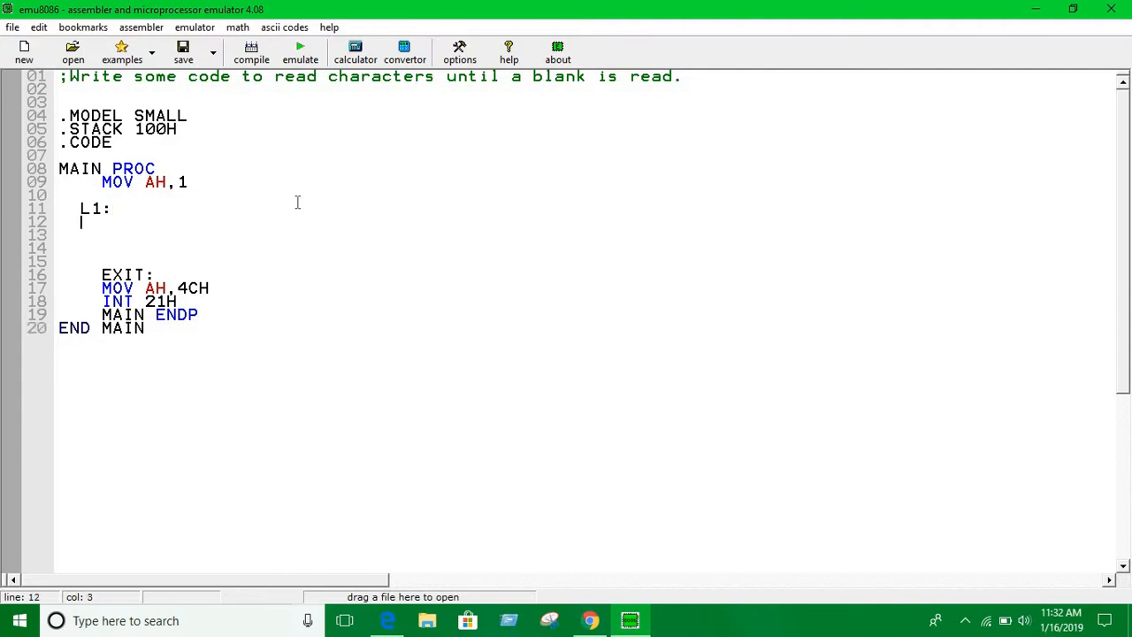
pyautogui.write('I')
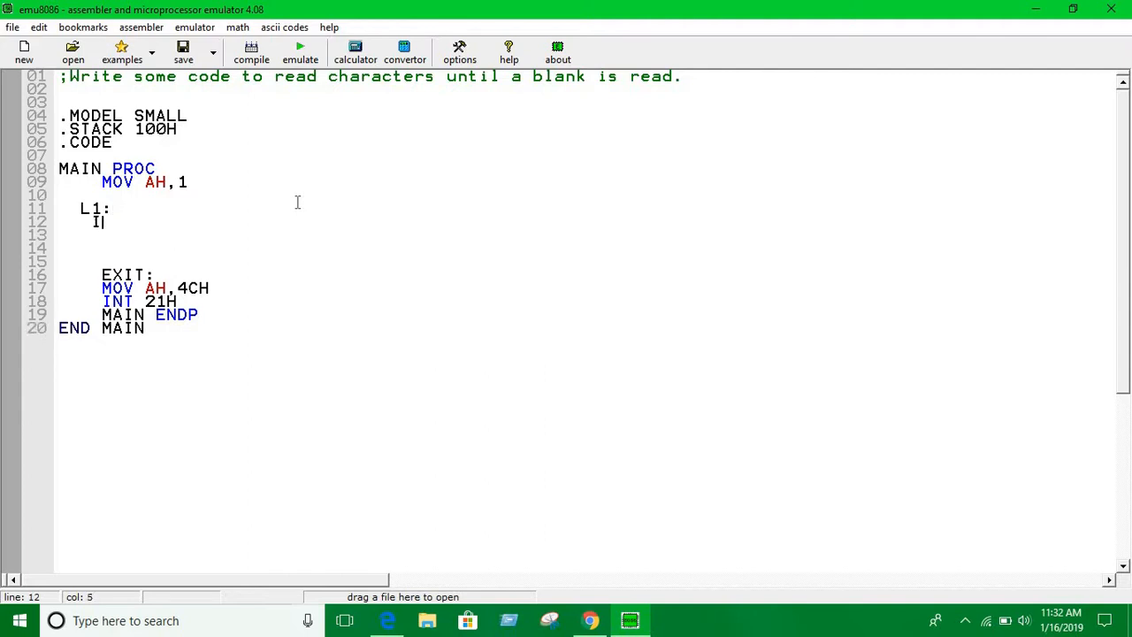
pyautogui.write('INT 21H')
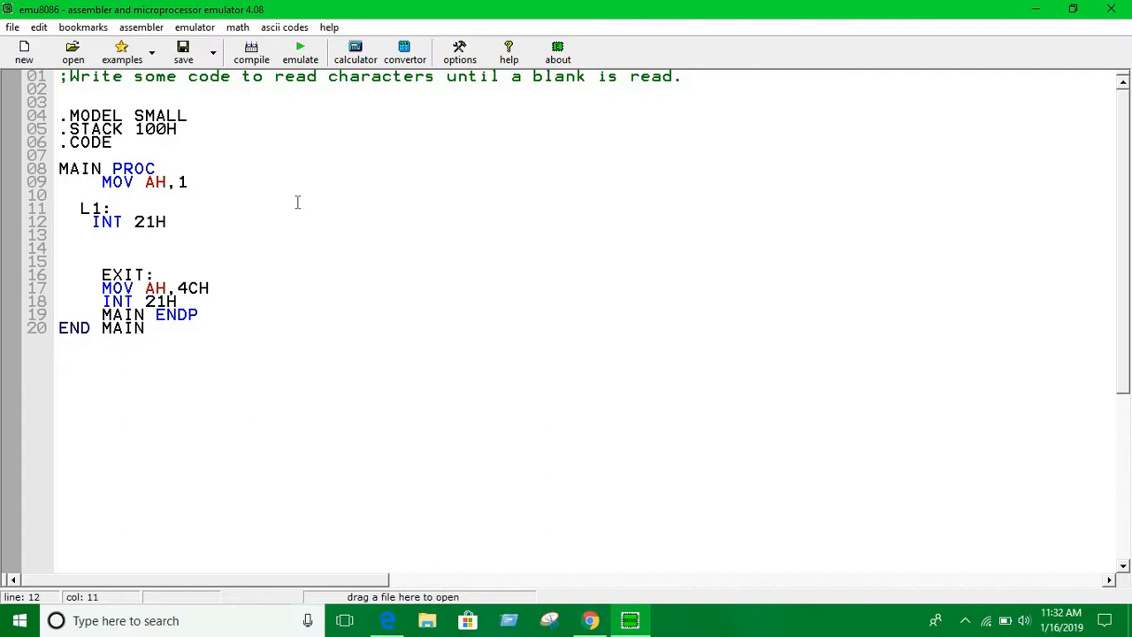
pyautogui.press('enter')
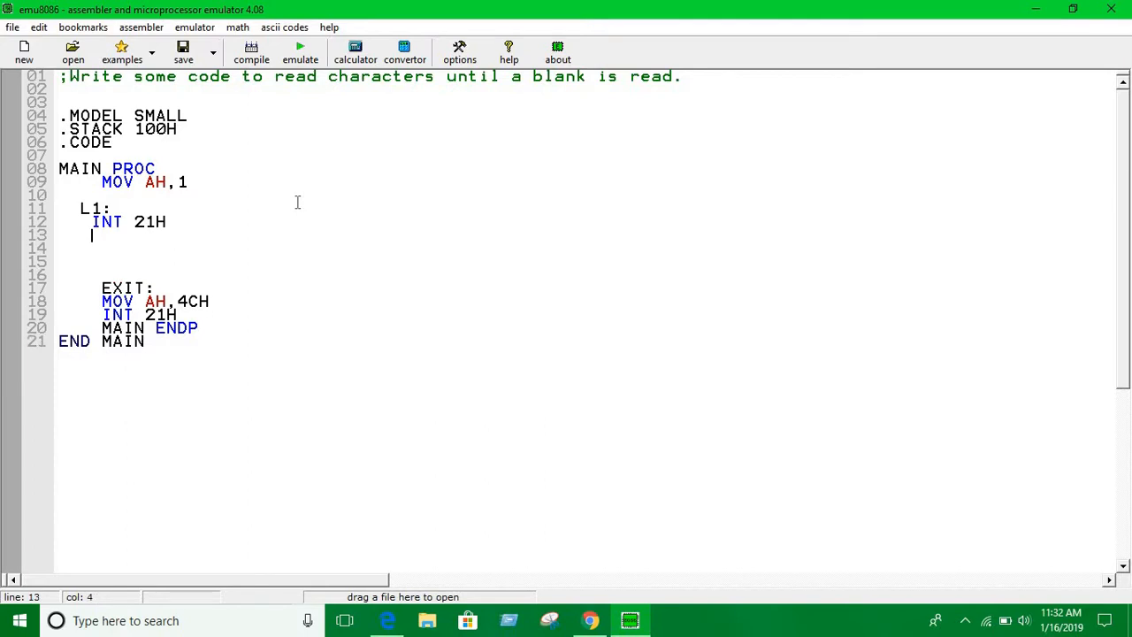
# Compare AL with a blank and loop back with JNE L1, revising the first-typed JE EXIT
pyautogui.write('CMP')
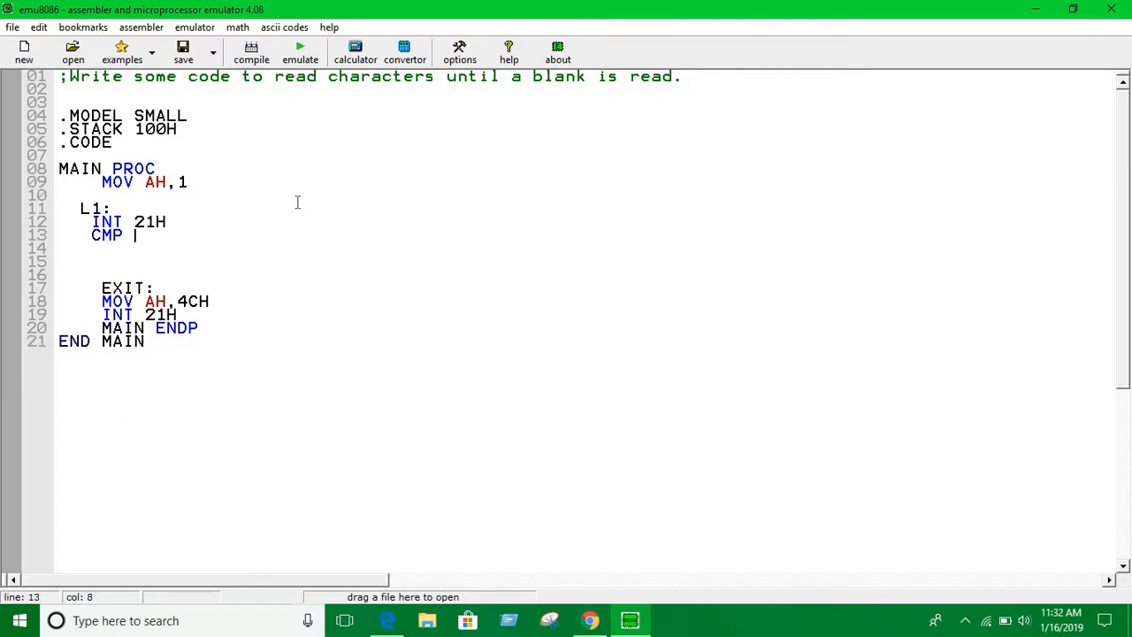
pyautogui.write('AL,')
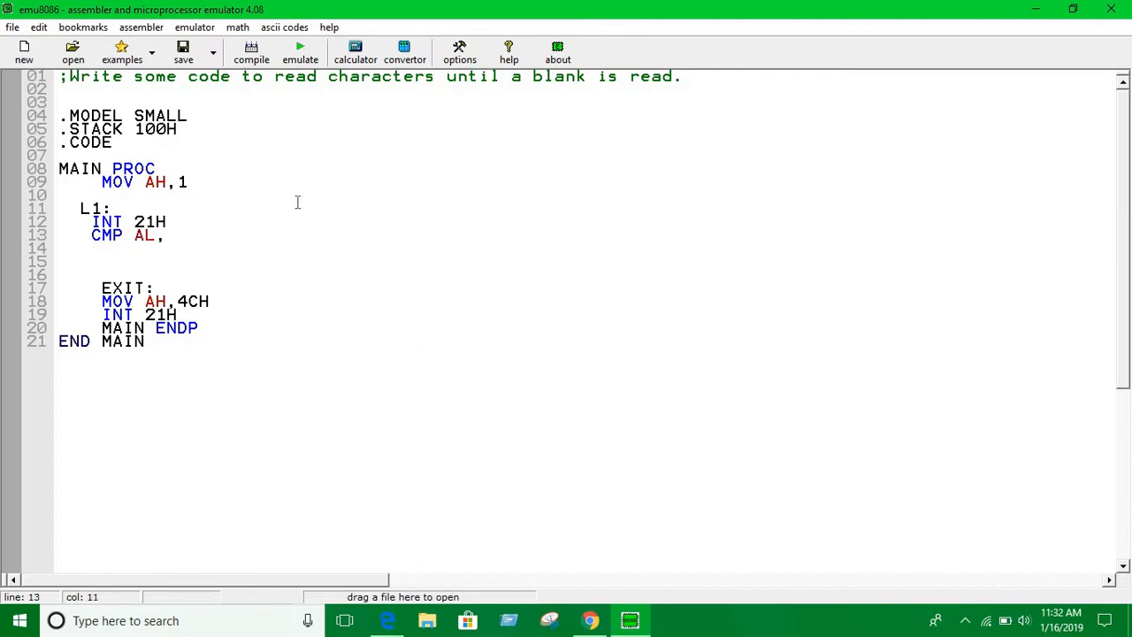
pyautogui.write("''")
pyautogui.click(584, 248)
pyautogui.write('K')
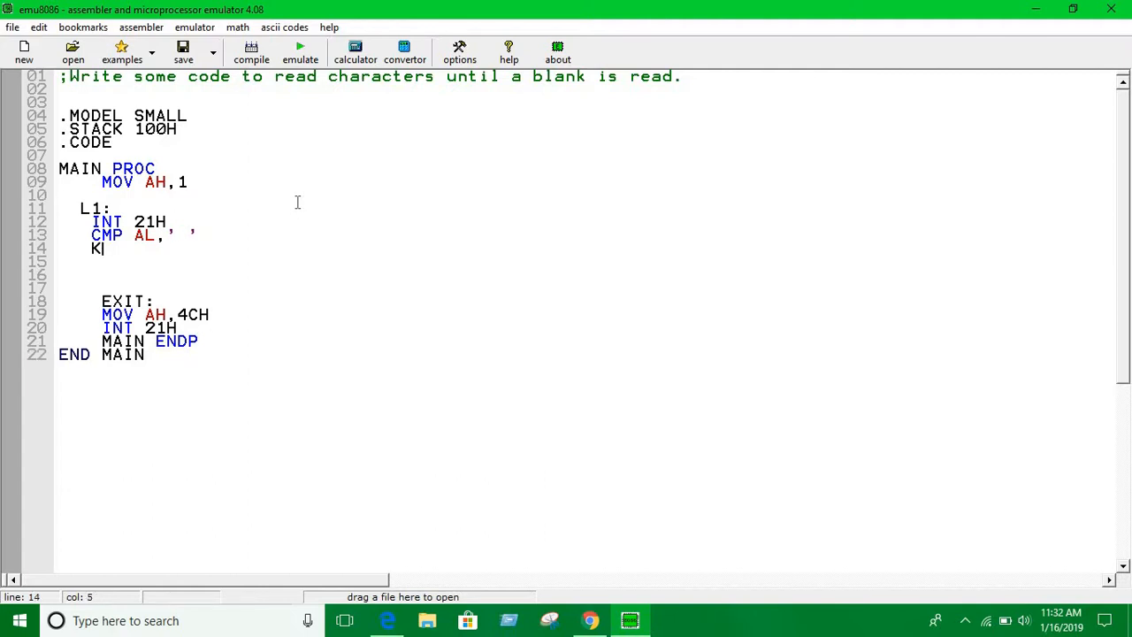
pyautogui.write('JE')
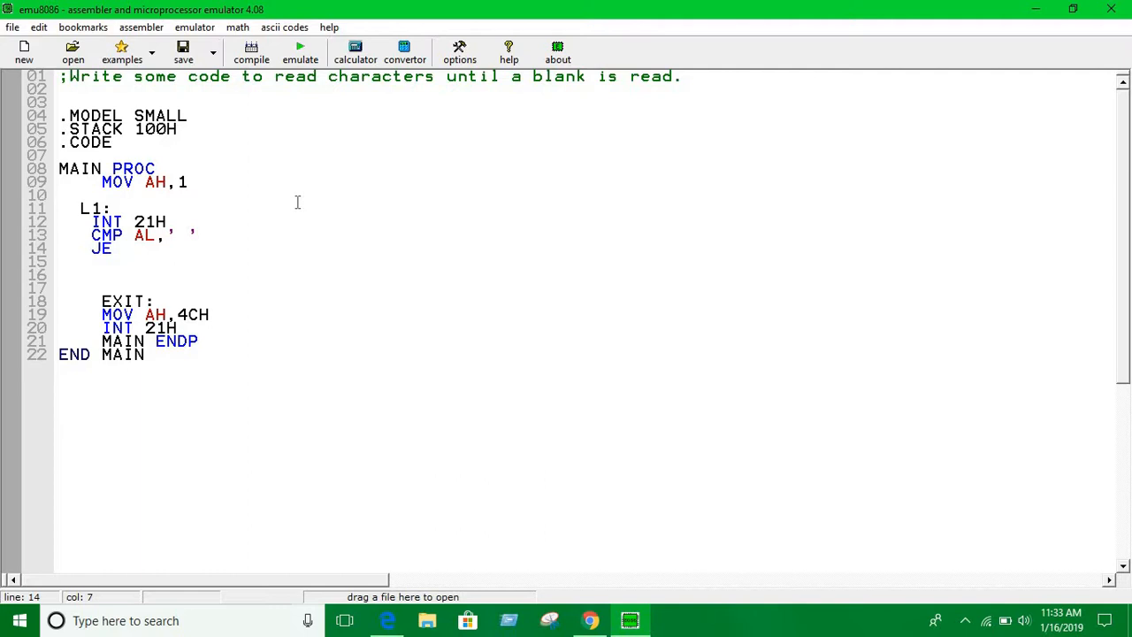
pyautogui.write('EXIT')
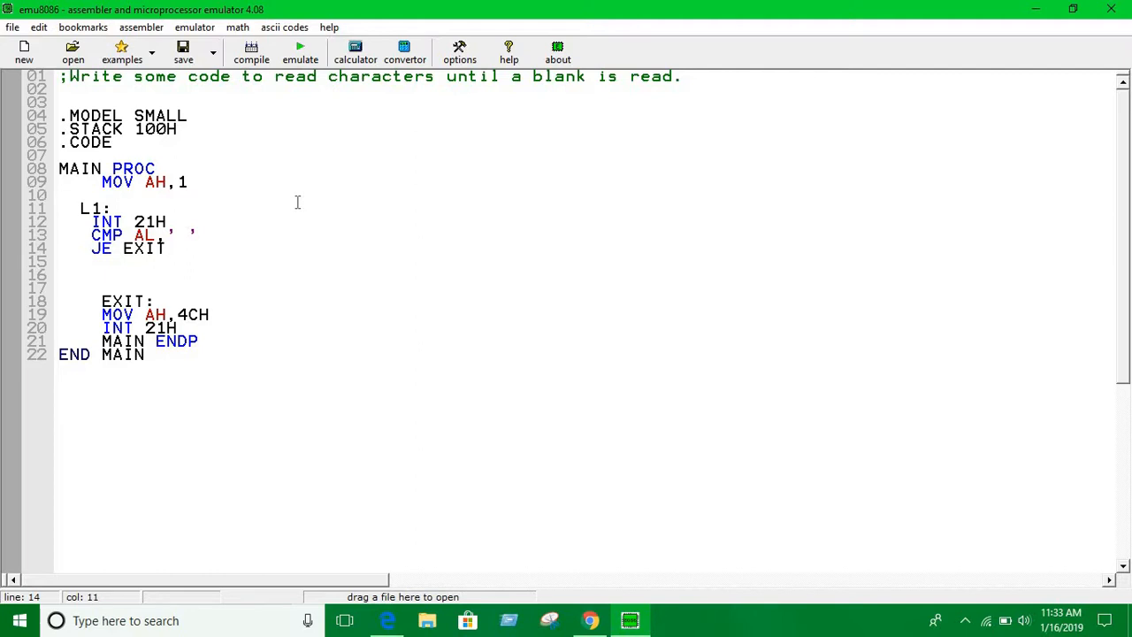
pyautogui.click(166, 247)
pyautogui.write('JN')
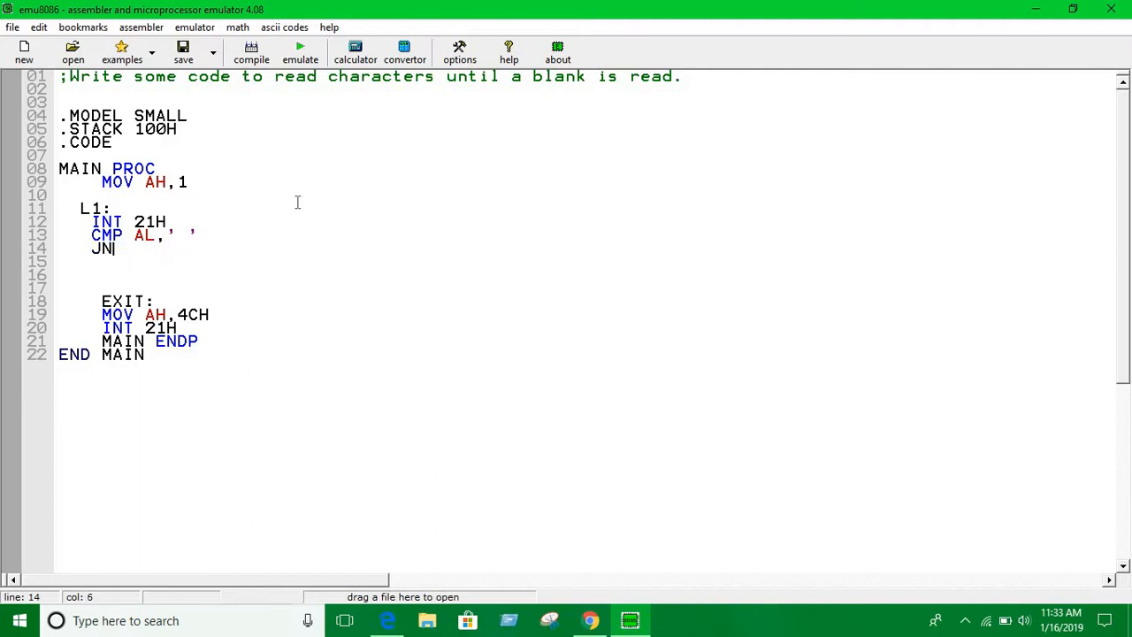
pyautogui.write('E')
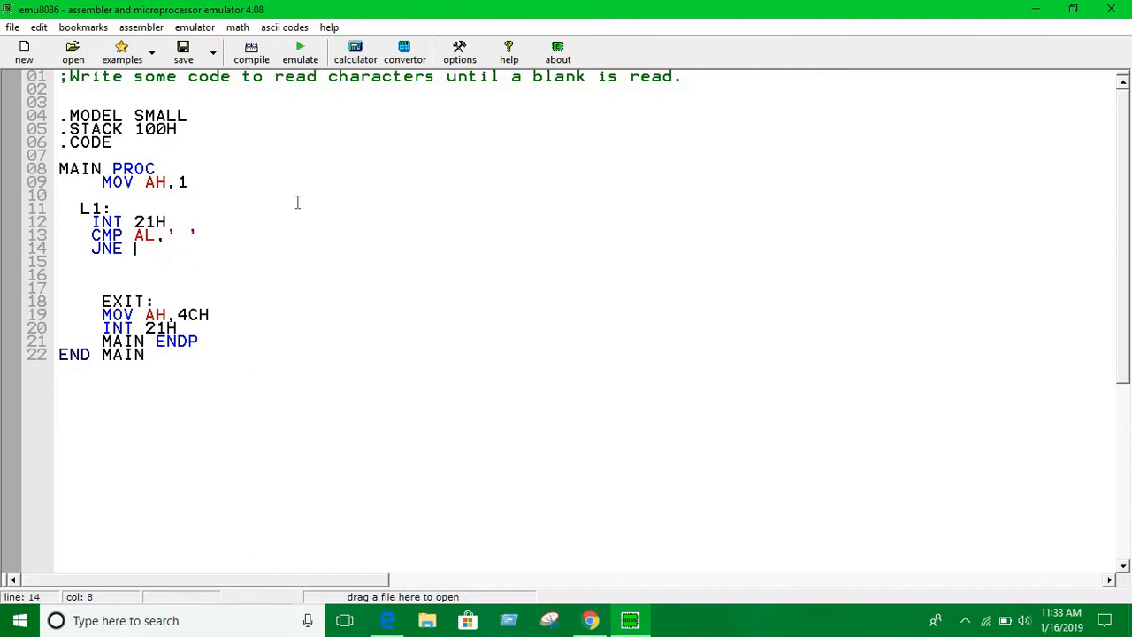
pyautogui.write('L1')
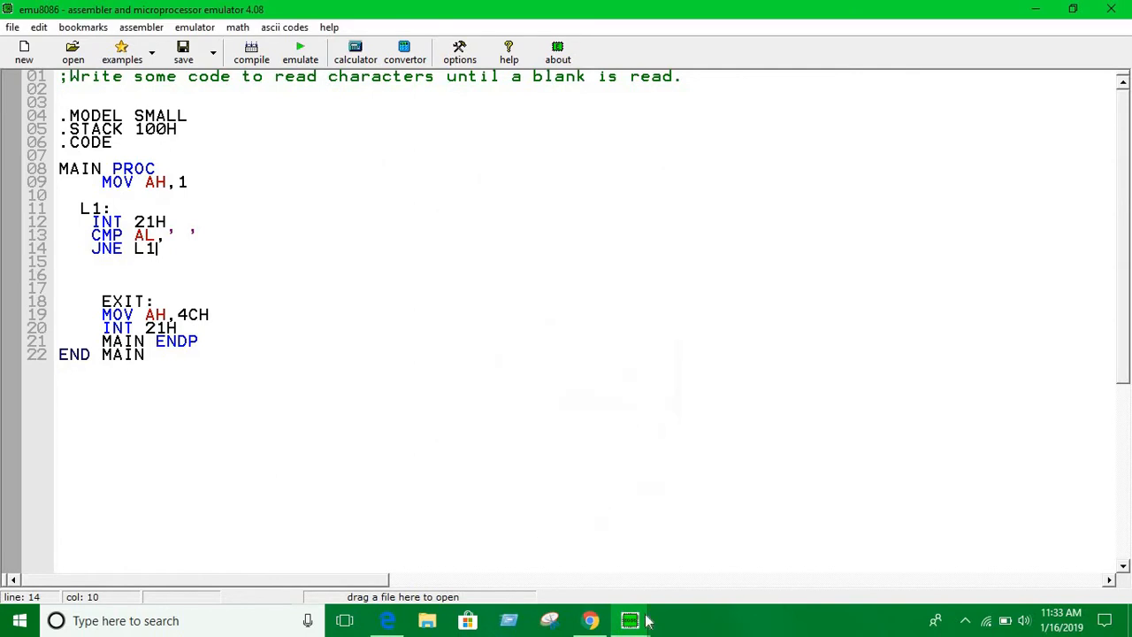
pyautogui.moveTo(630, 619)
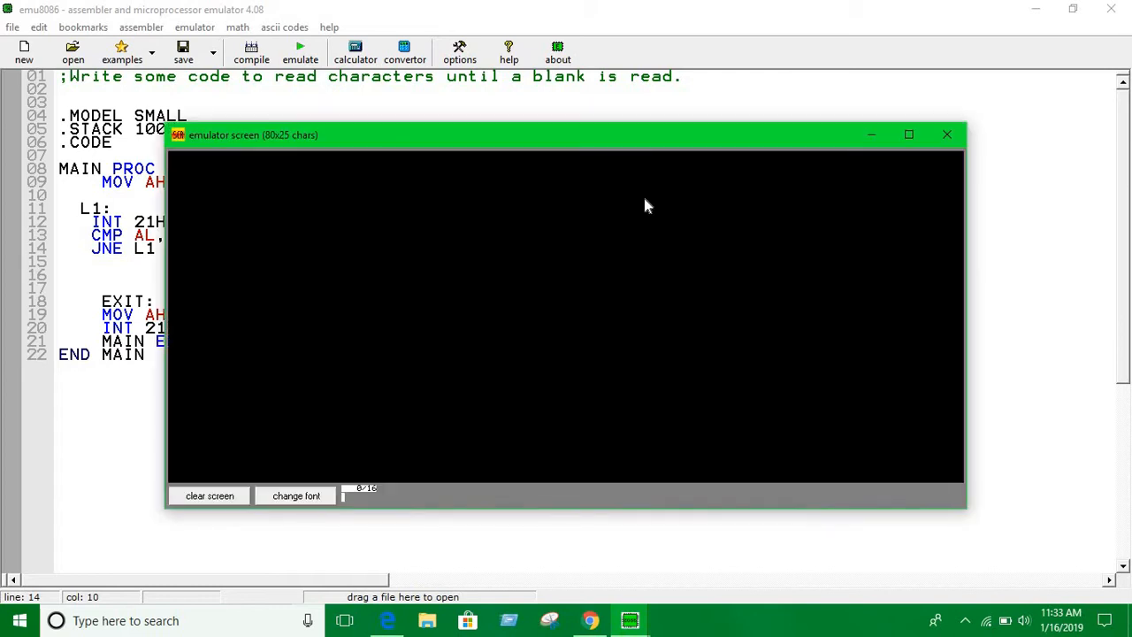
pyautogui.write('ASDFASDFSDAF')
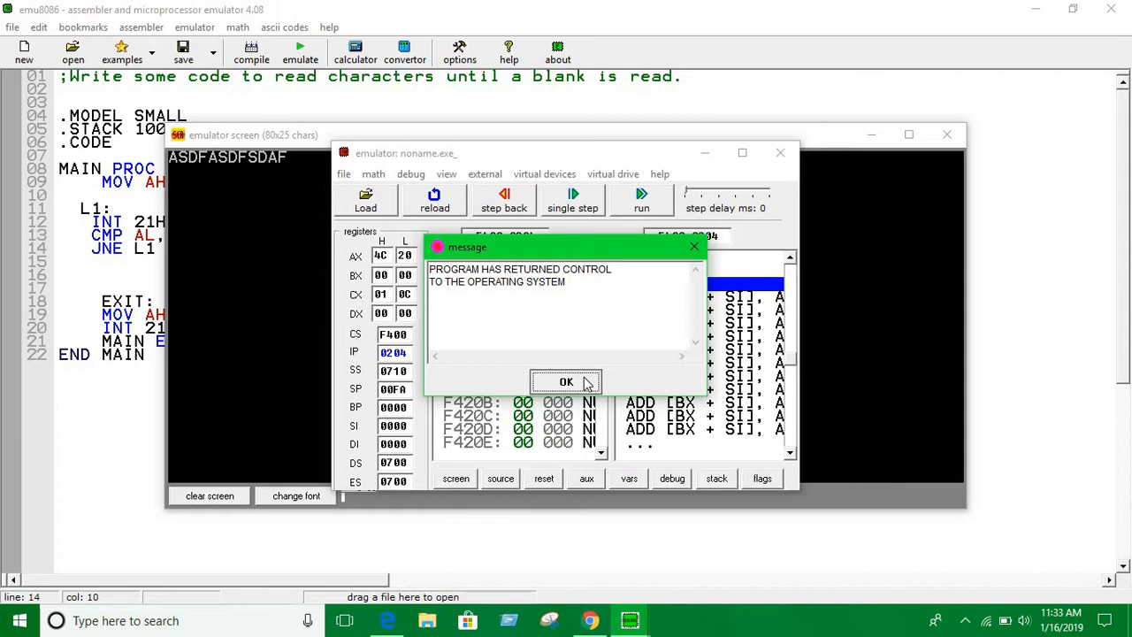
pyautogui.click(566, 382)
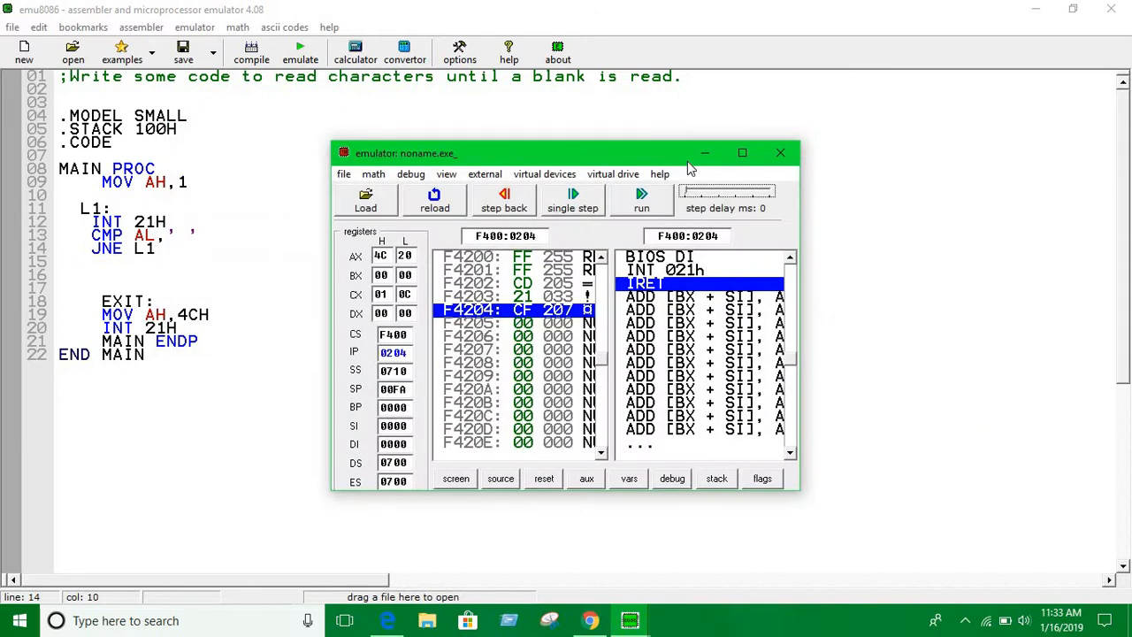
pyautogui.click(778, 152)
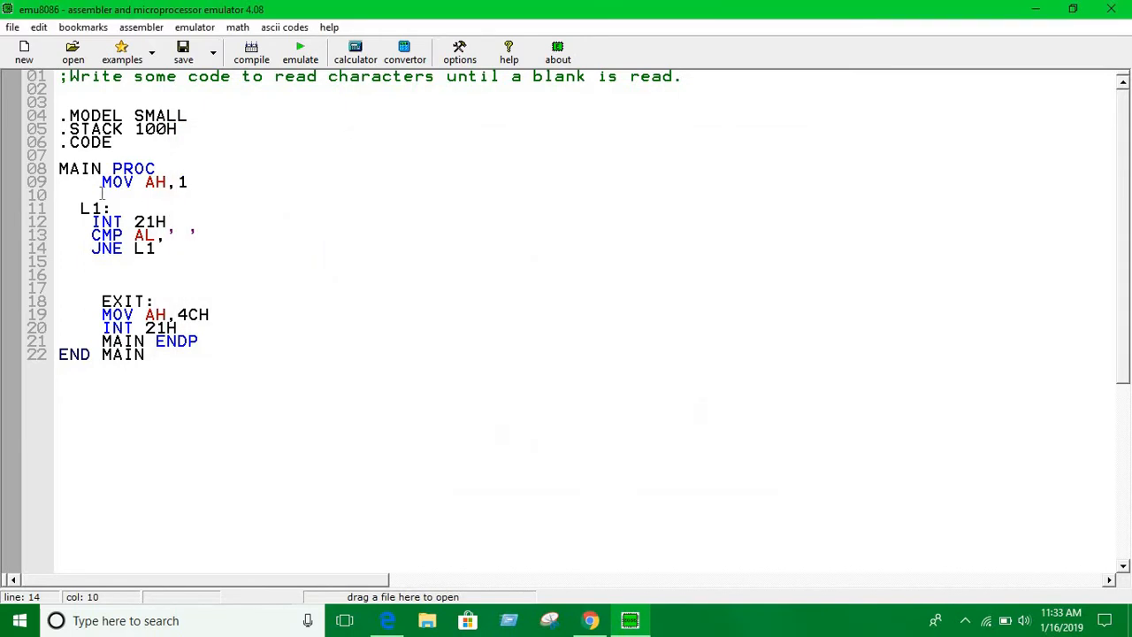
# Zero BL before L1 and add INC BL after INT 21H to count each pass
pyautogui.write('MOV A')
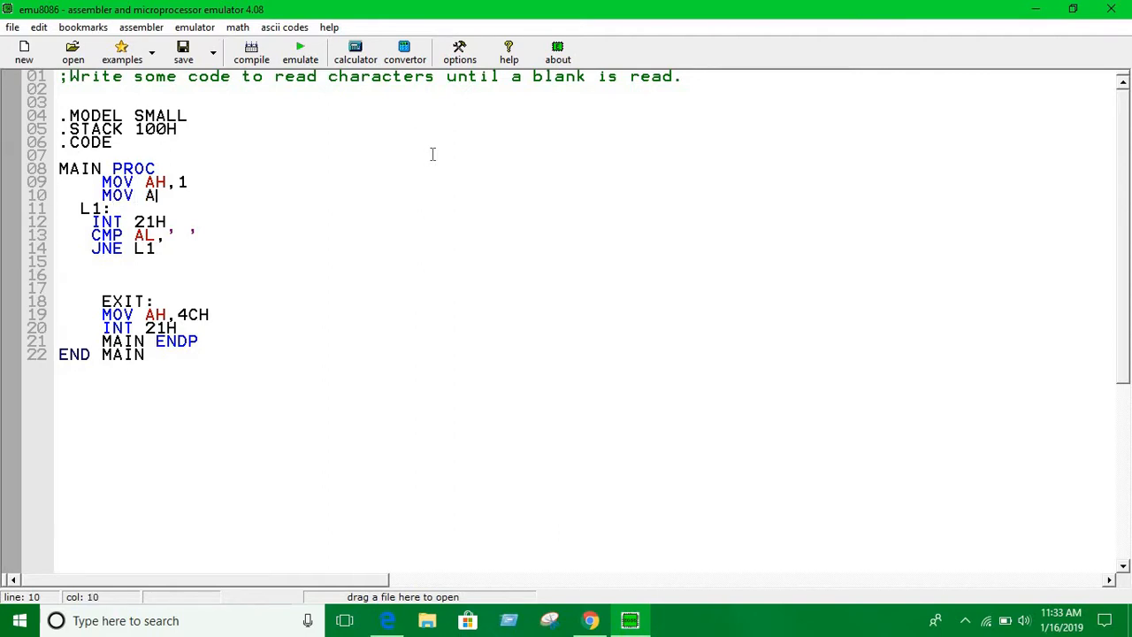
pyautogui.write('BL,')
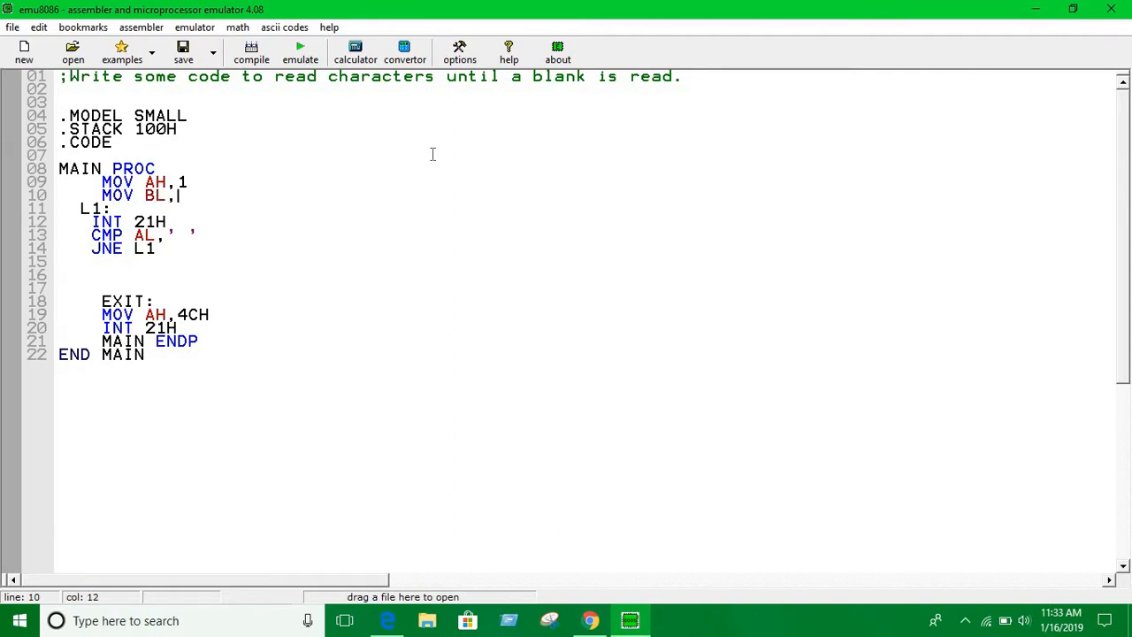
pyautogui.write('0')
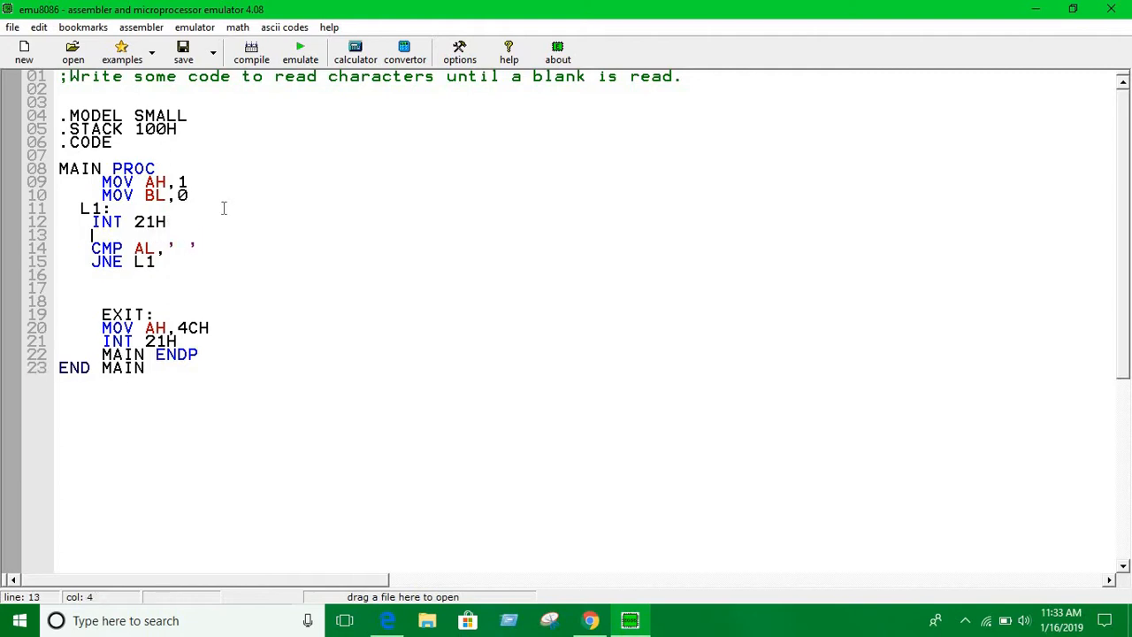
pyautogui.write('INC')
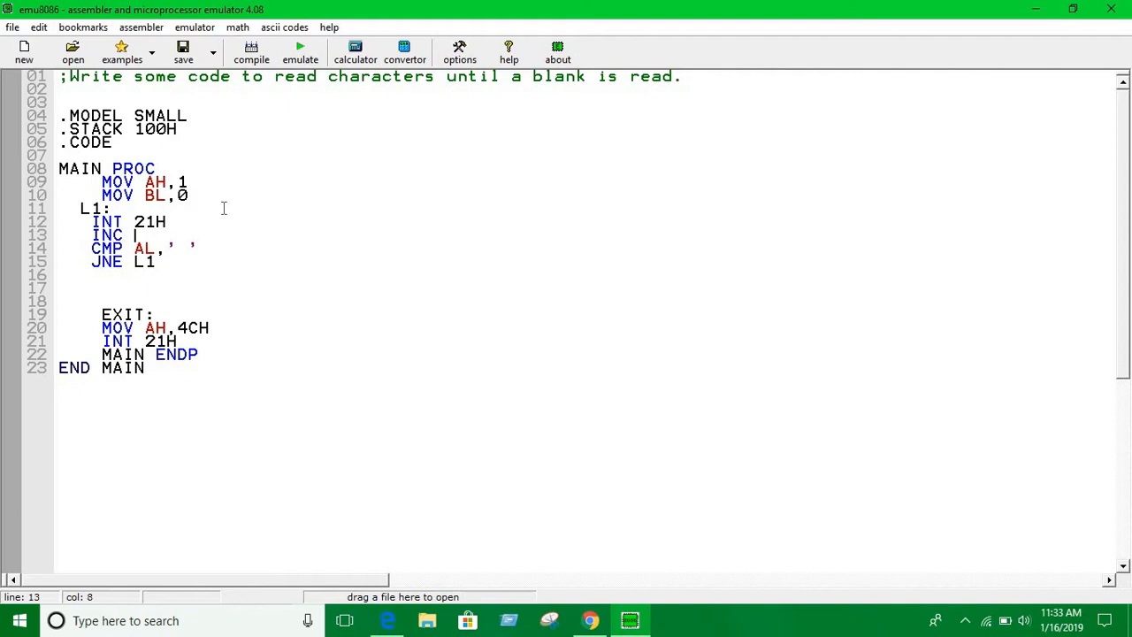
pyautogui.write('BL')
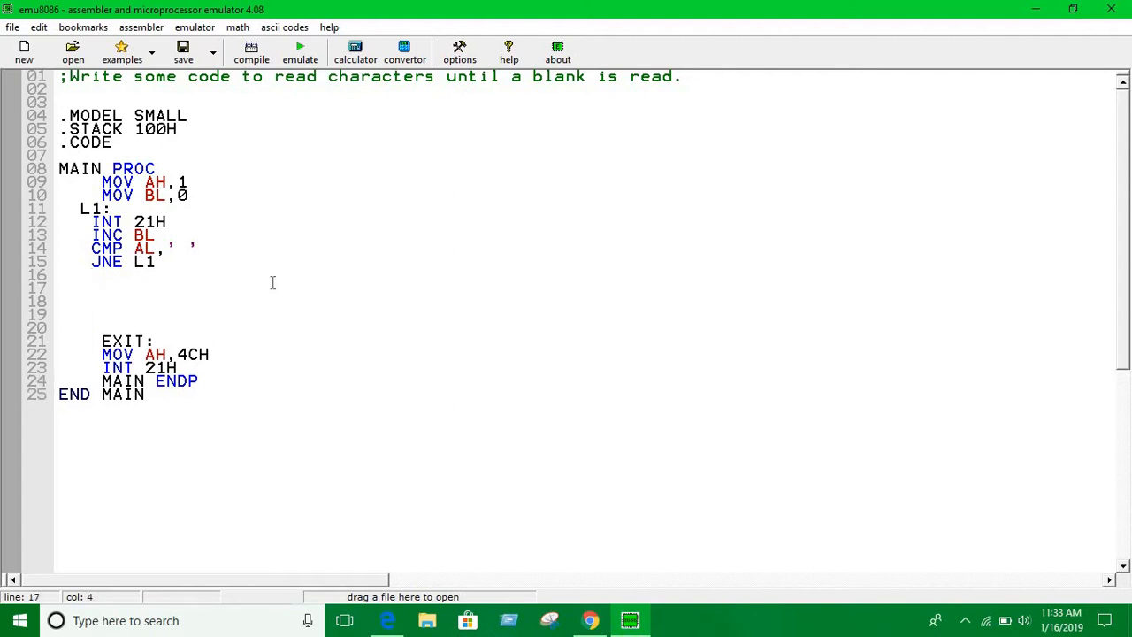
# After the loop print BL as a digit: MOV AH,2 / ADD BL,48 / MOV DL,BL / INT 21H, then emulate
pyautogui.write('MOV AH,2')
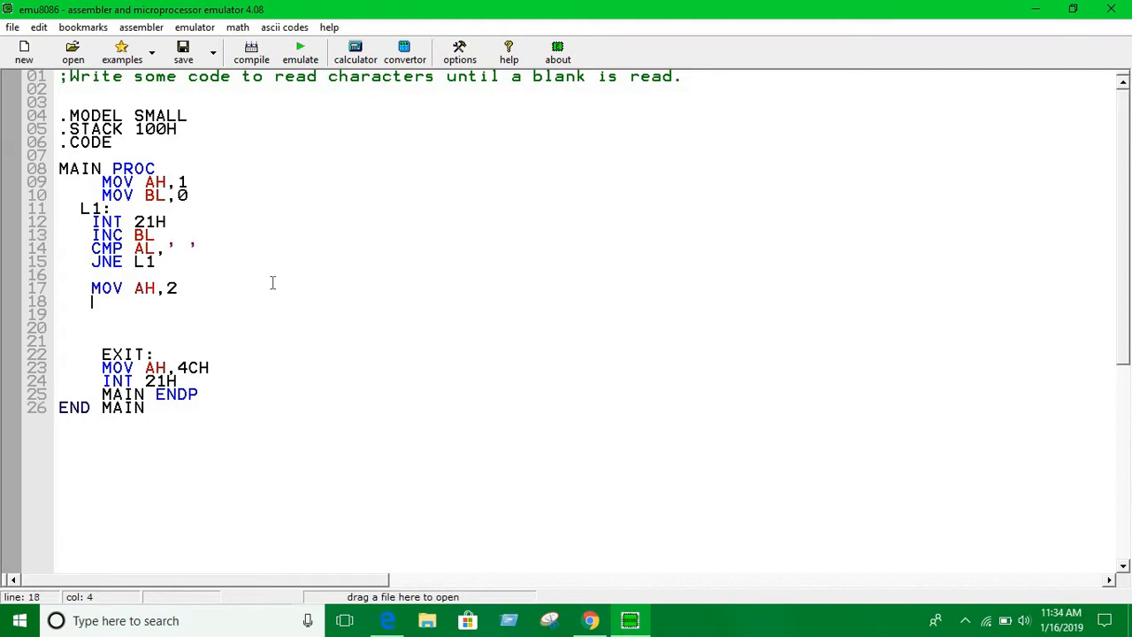
pyautogui.write('ADD')
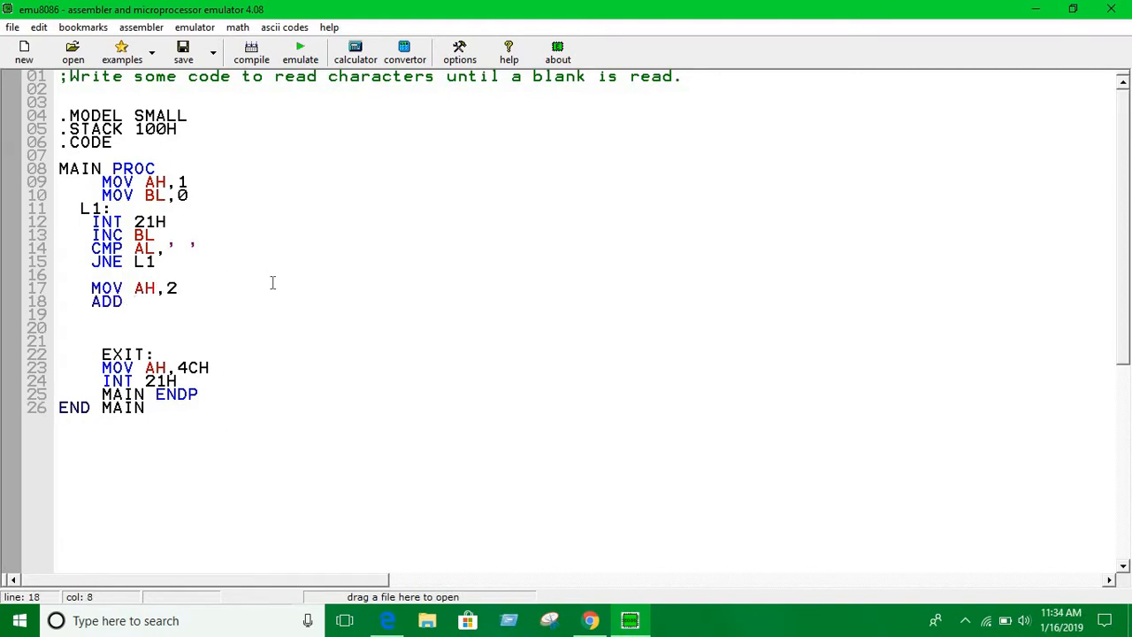
pyautogui.write('BL,')
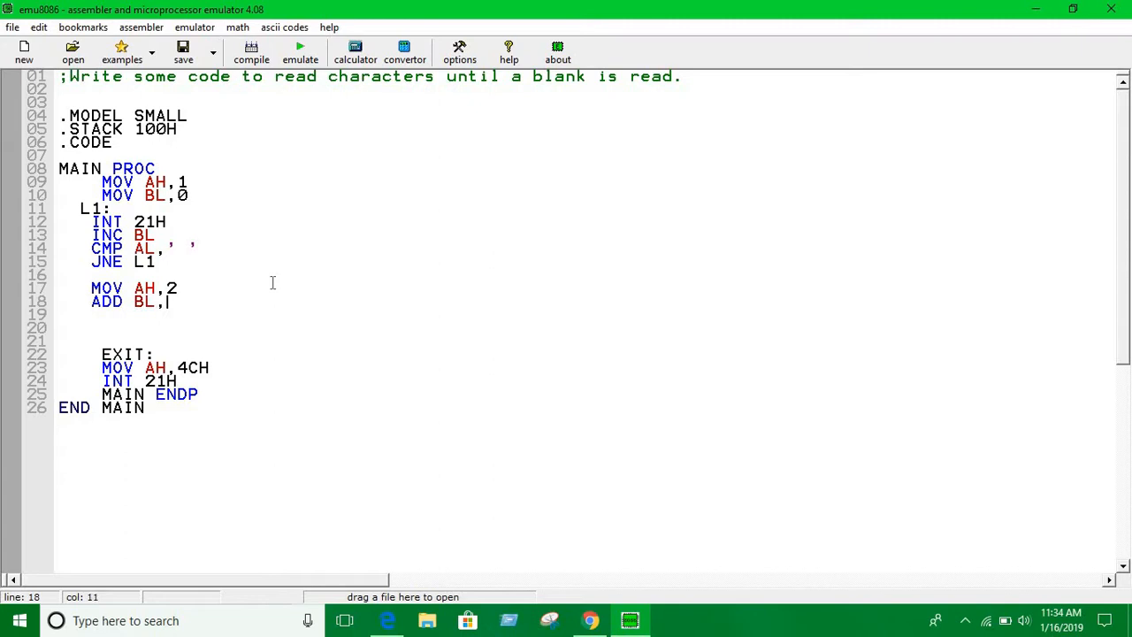
pyautogui.write('4')
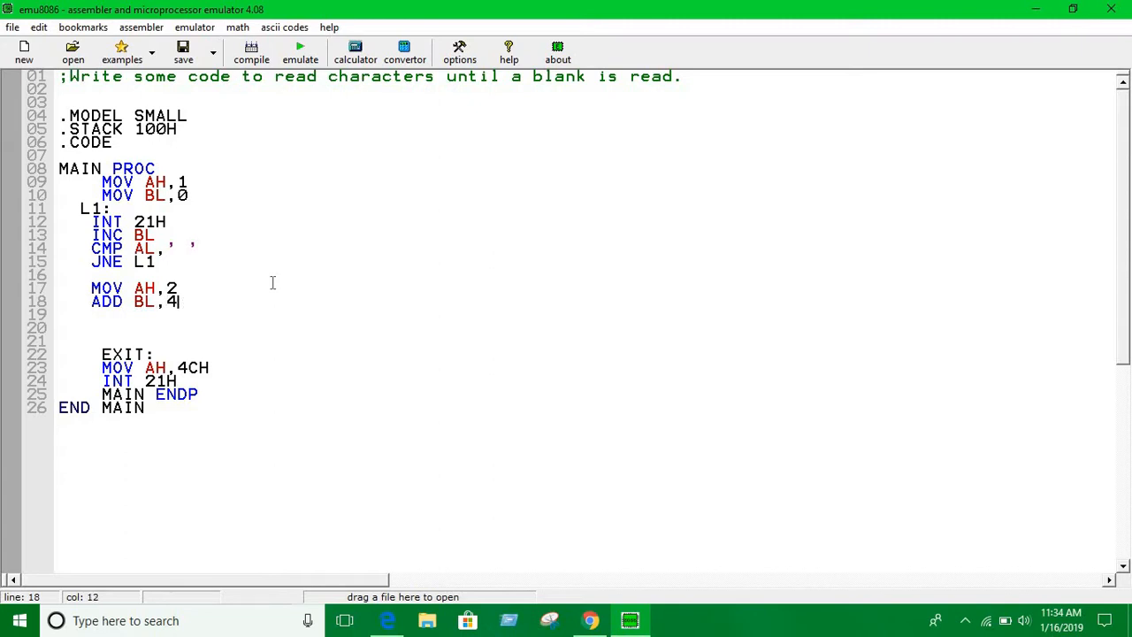
pyautogui.write('M')
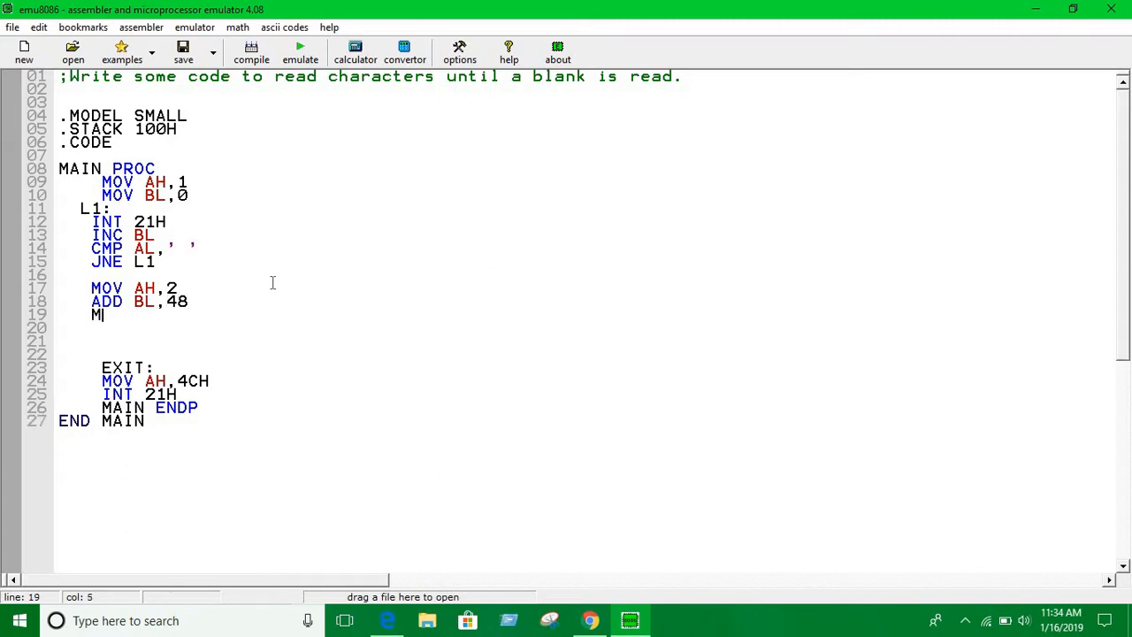
pyautogui.write('M')
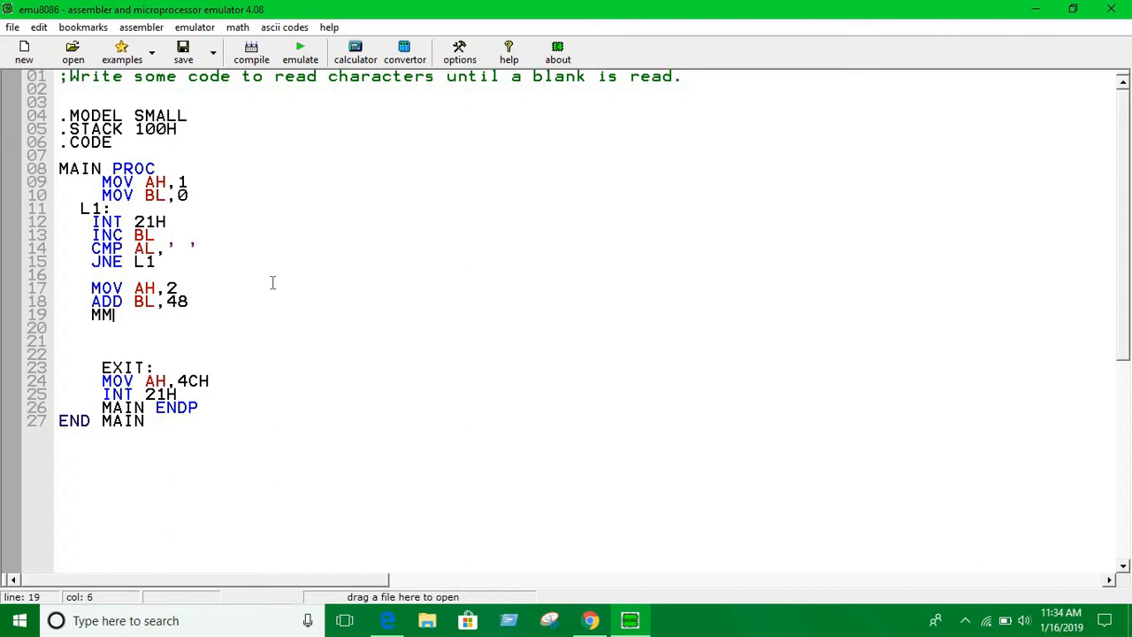
pyautogui.write('OV')
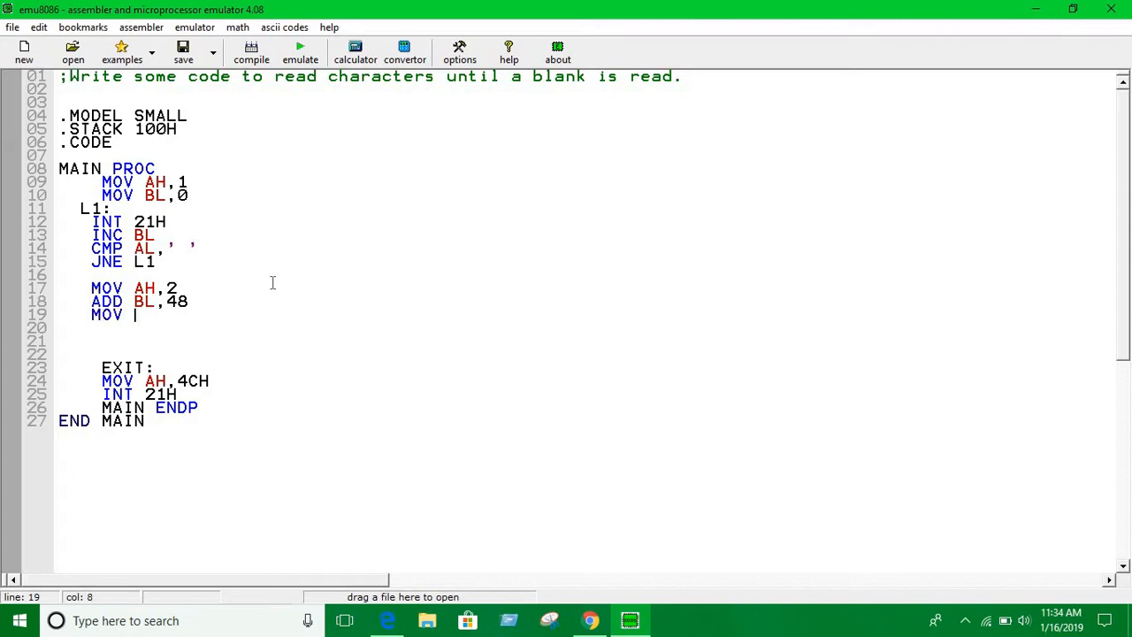
pyautogui.write('DL,BL')
pyautogui.write('INT')
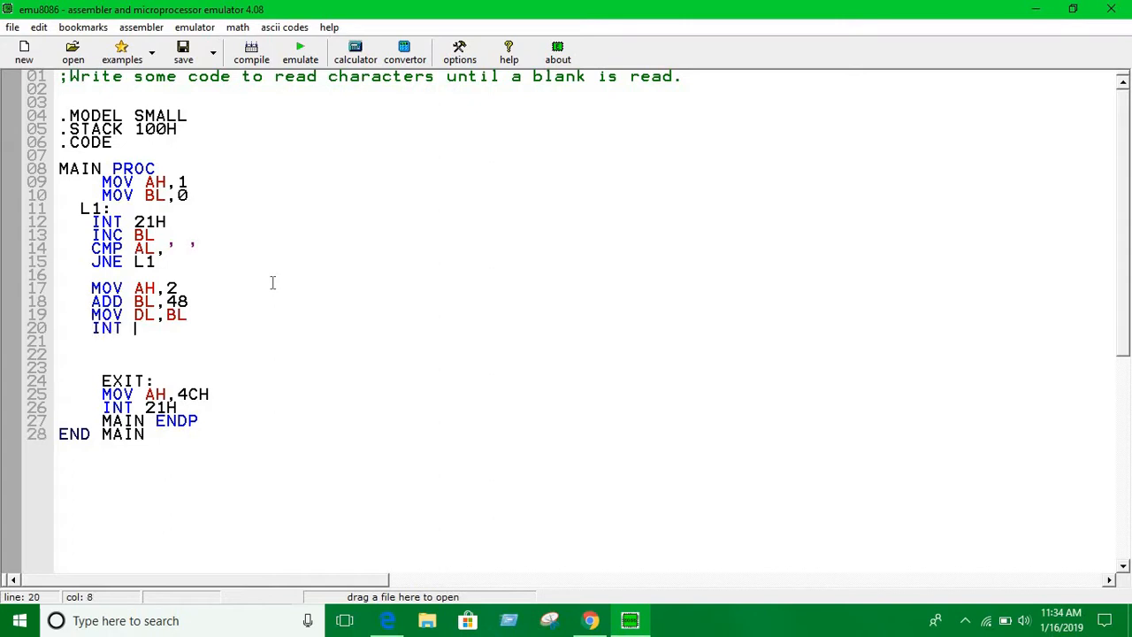
pyautogui.write('221')
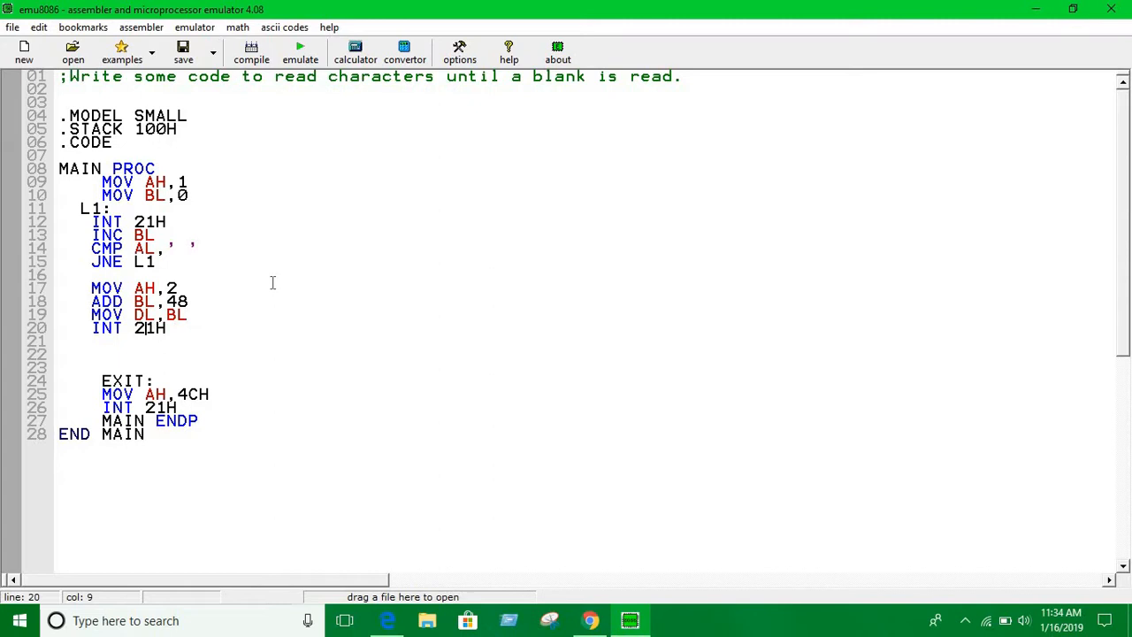
pyautogui.click(301, 53)
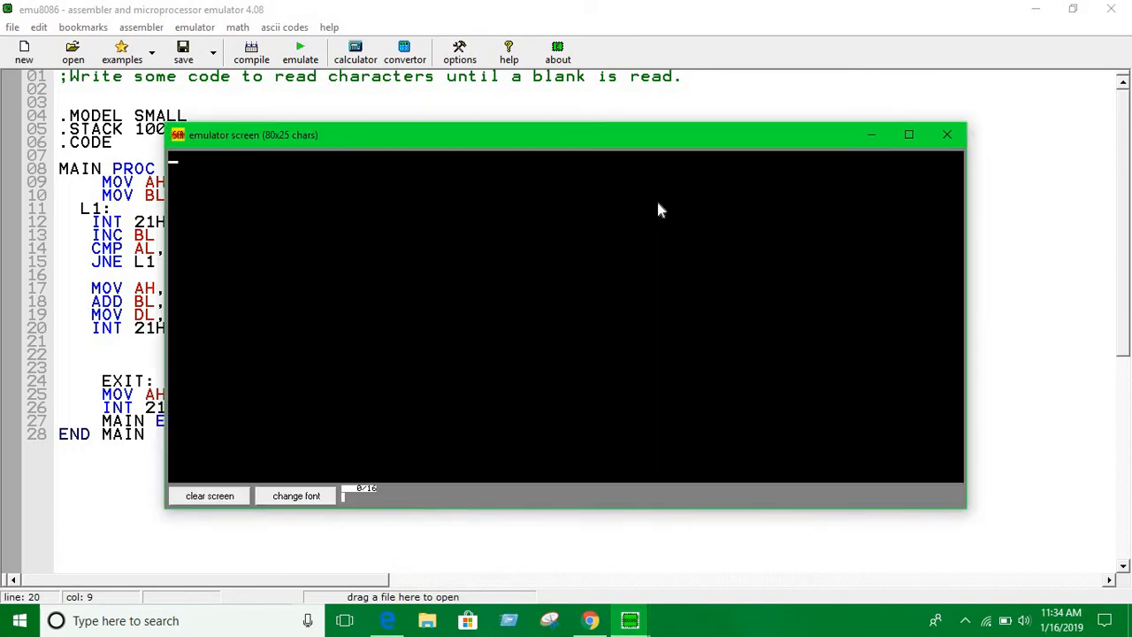
# Enter ASDFASDFASDFASDFASDF plus a blank and dismiss the 'returned control' message
pyautogui.write('ASDFASDFASDFASD')
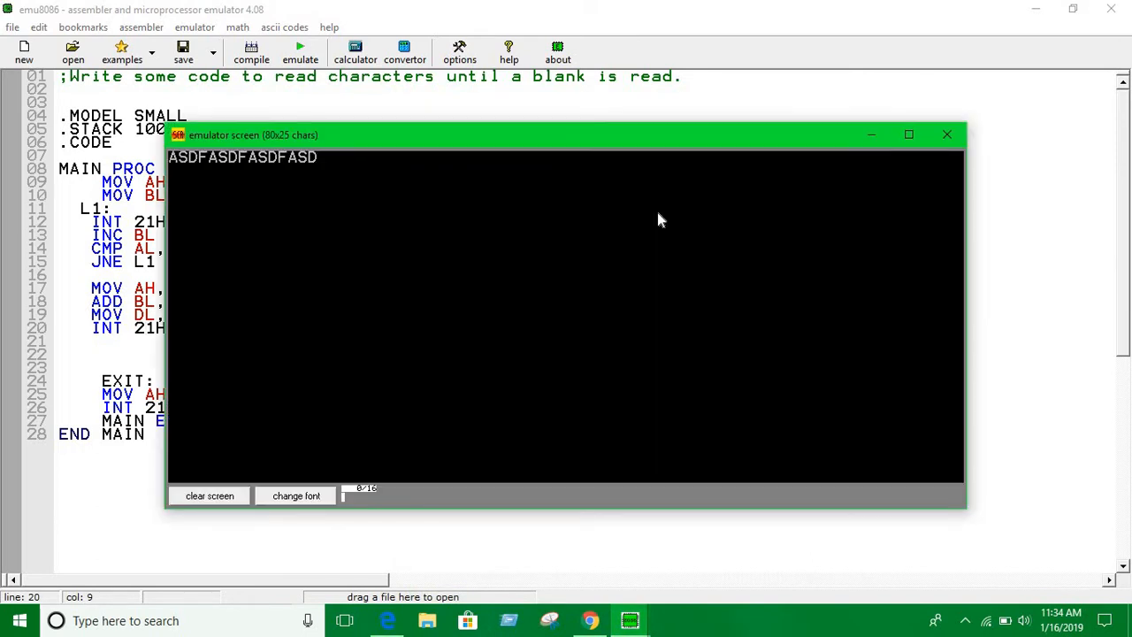
pyautogui.write('FASDFA')
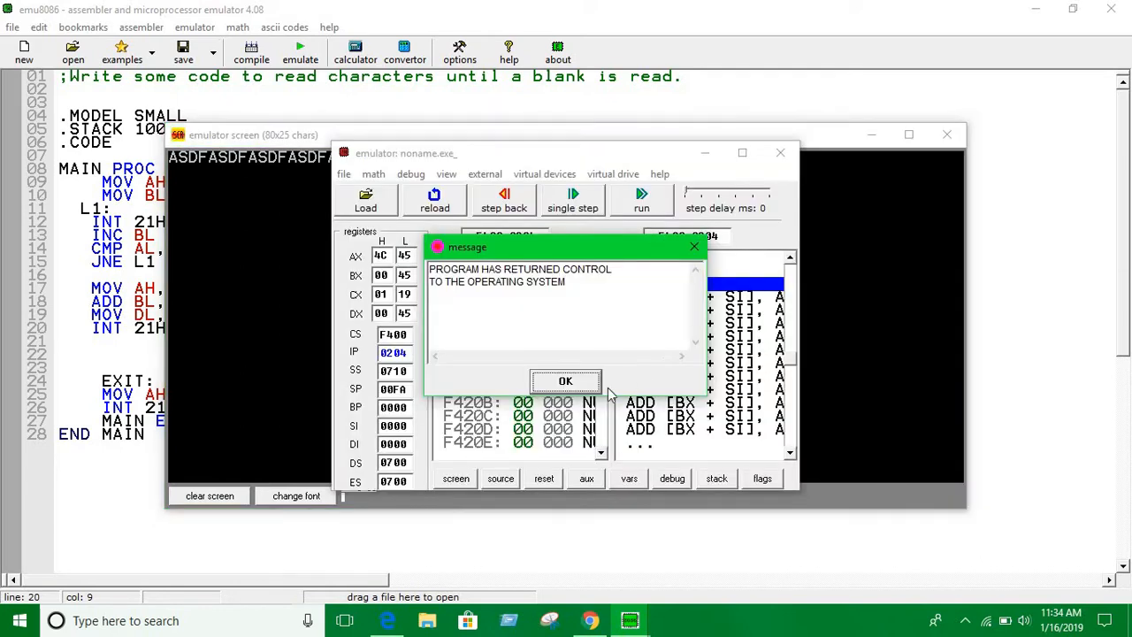
pyautogui.click(566, 380)
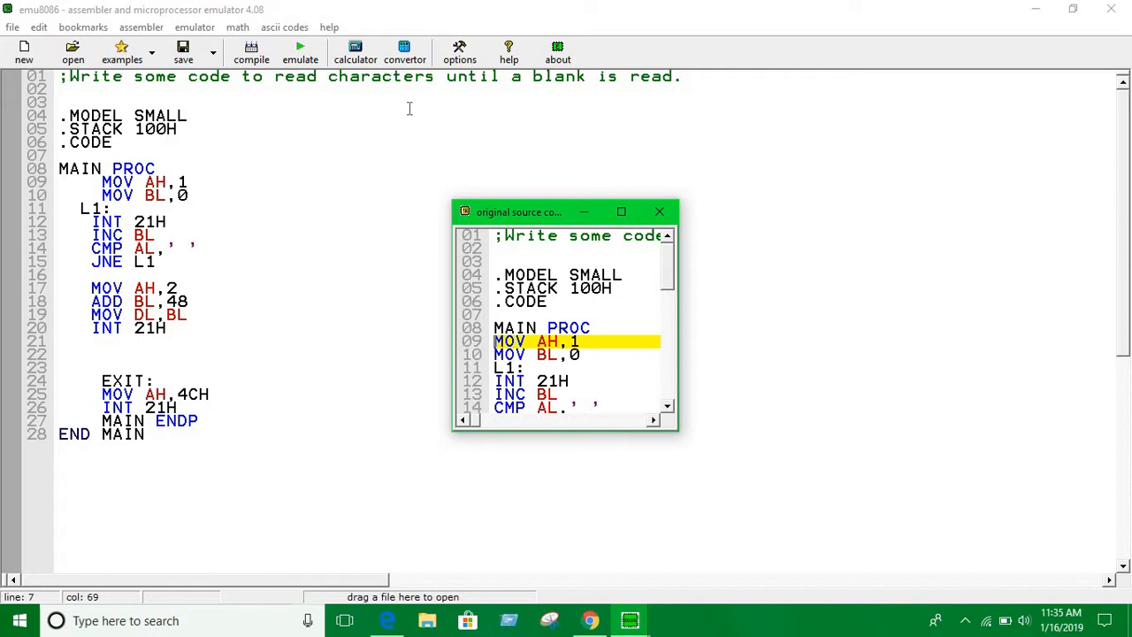
pyautogui.moveTo(283, 60)
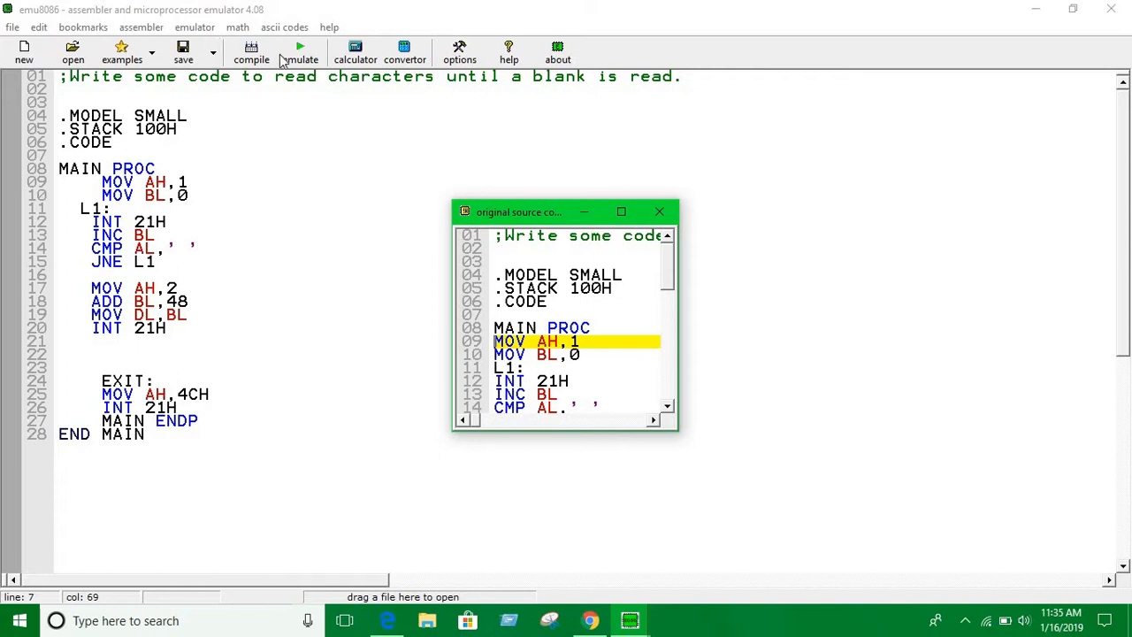
# Rerun the program with ASDFG and a space and show the printed count 6
pyautogui.click(300, 54)
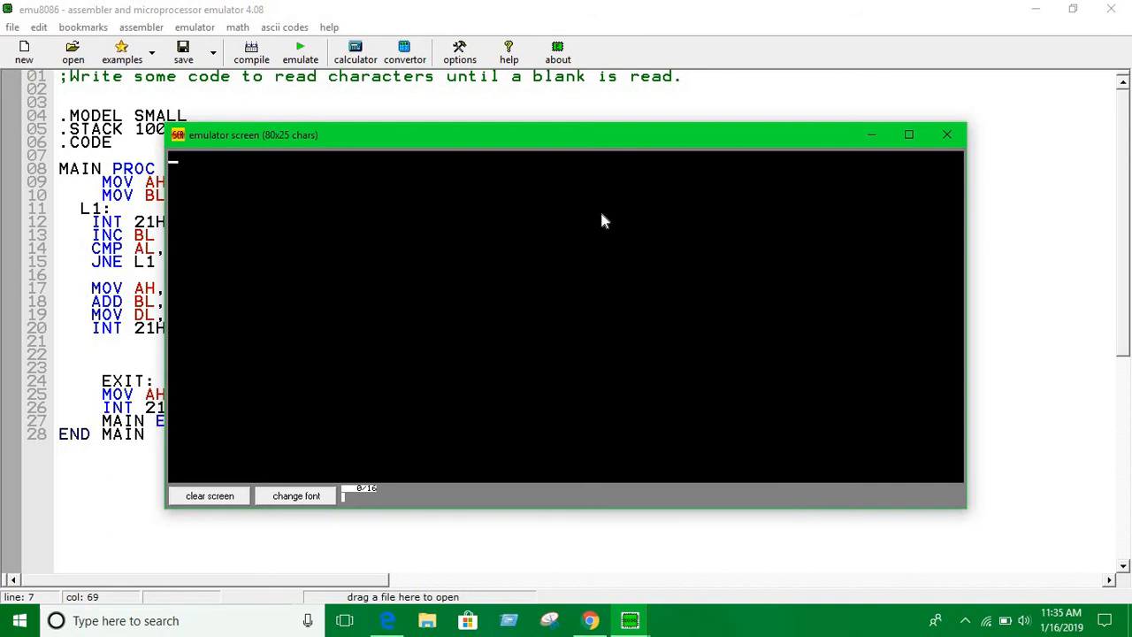
pyautogui.write('ASDFG 6')
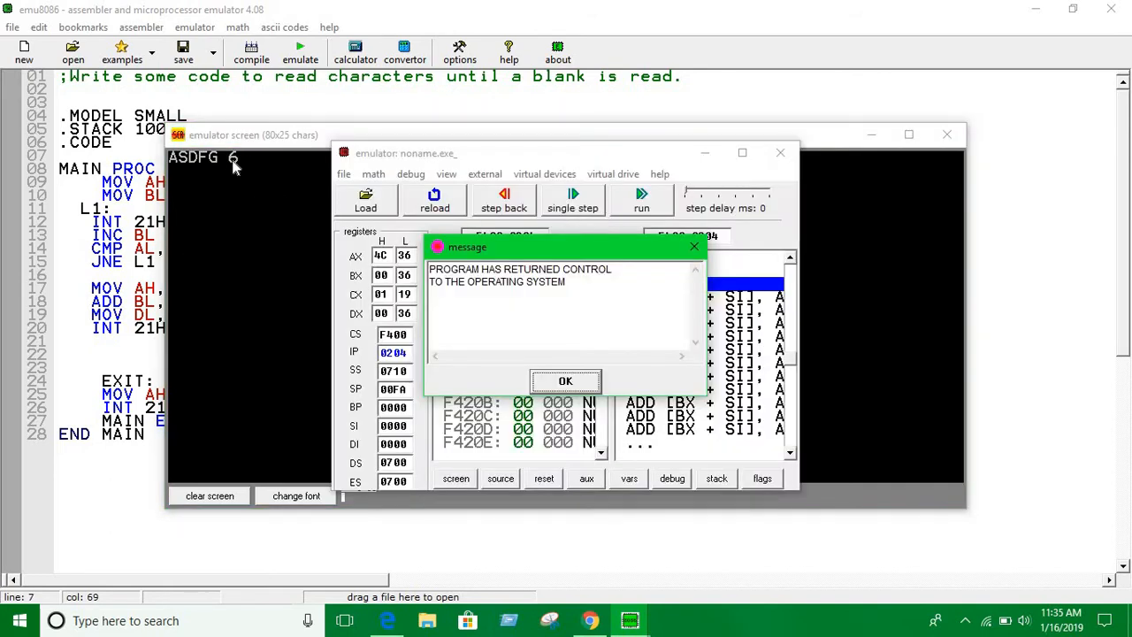
pyautogui.moveTo(248, 157)
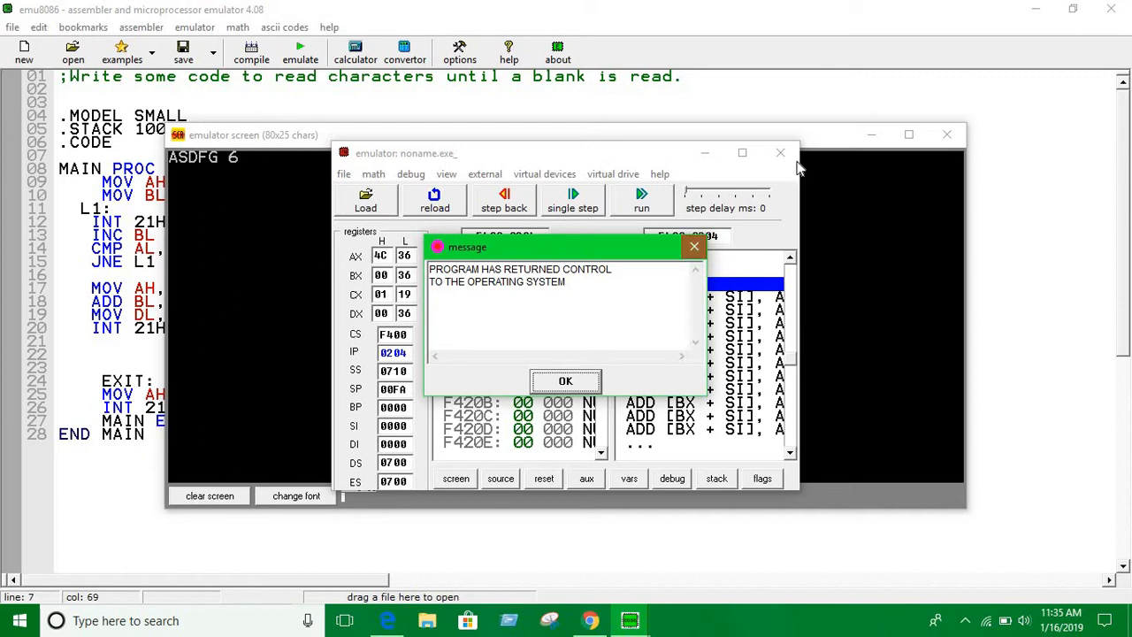
pyautogui.click(566, 380)
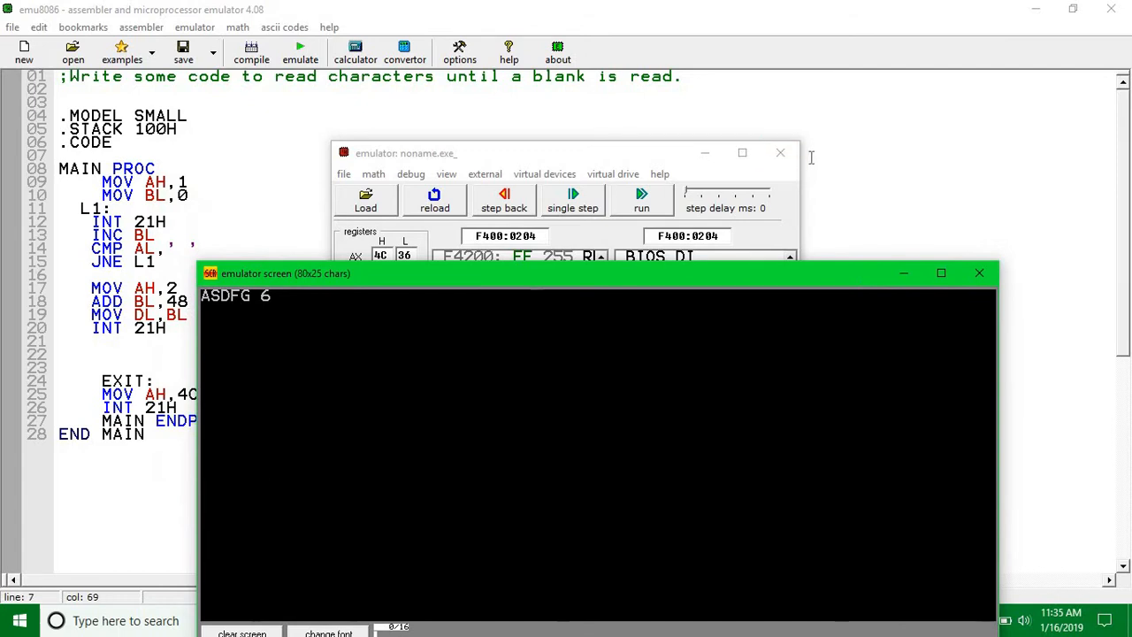